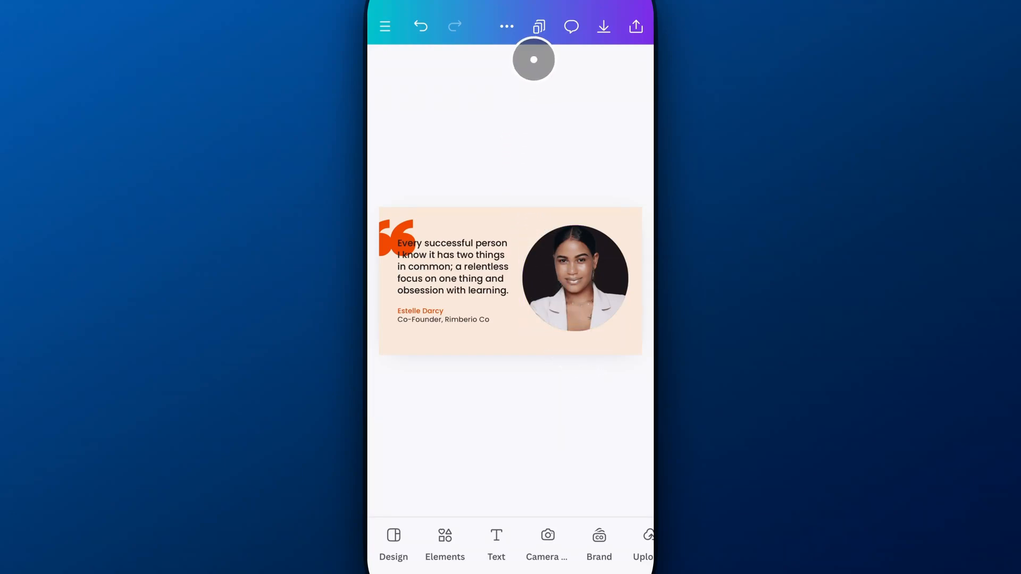
Step: Open the Resize options from the design's ⋯ menu
{"action": "left_click", "coordinate": [538, 27]}
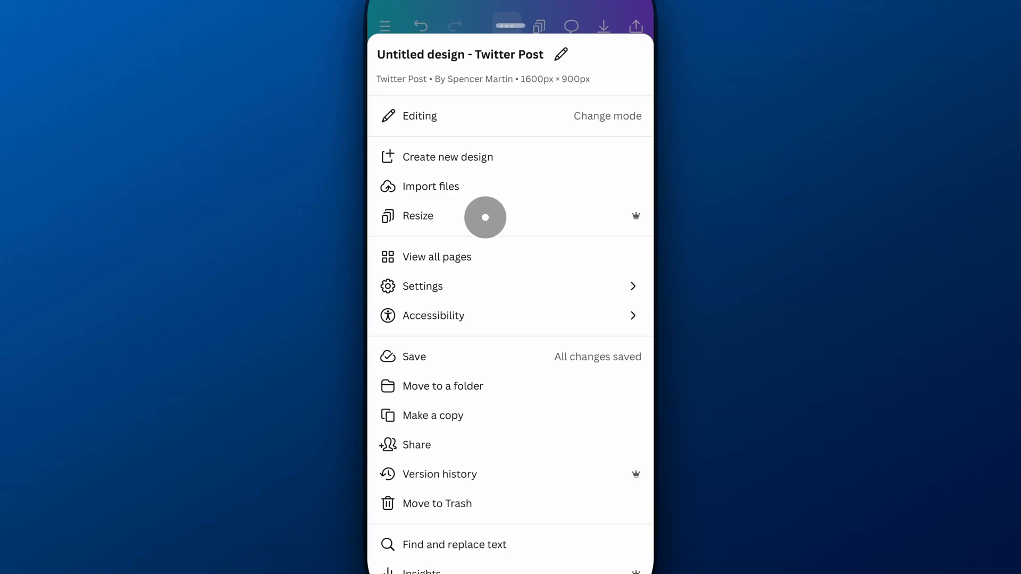
{"action": "left_click", "coordinate": [418, 216]}
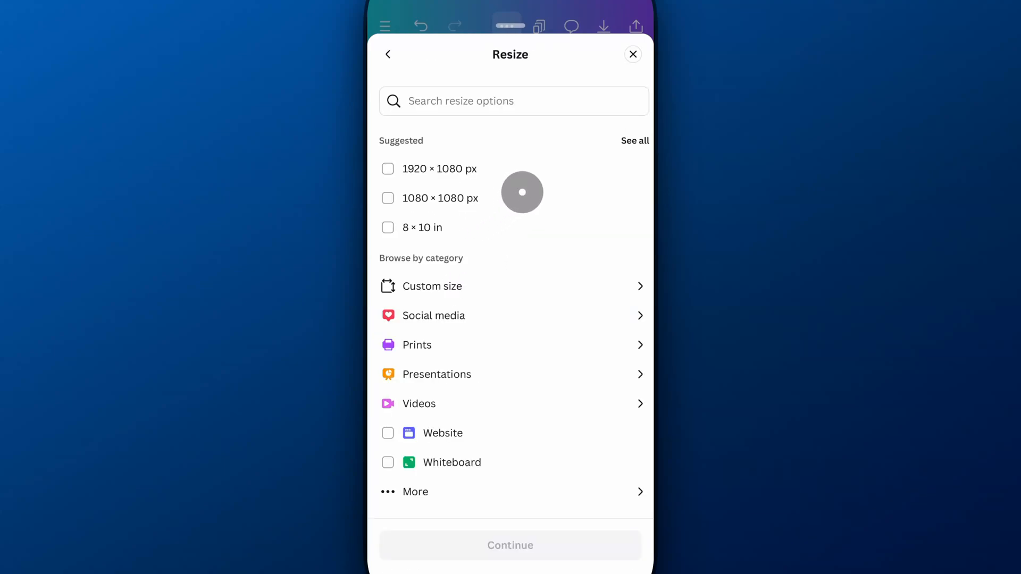
Step: Add a 900 × 1600 px custom size and untick the 1600 × 900 size
{"action": "left_click", "coordinate": [433, 286]}
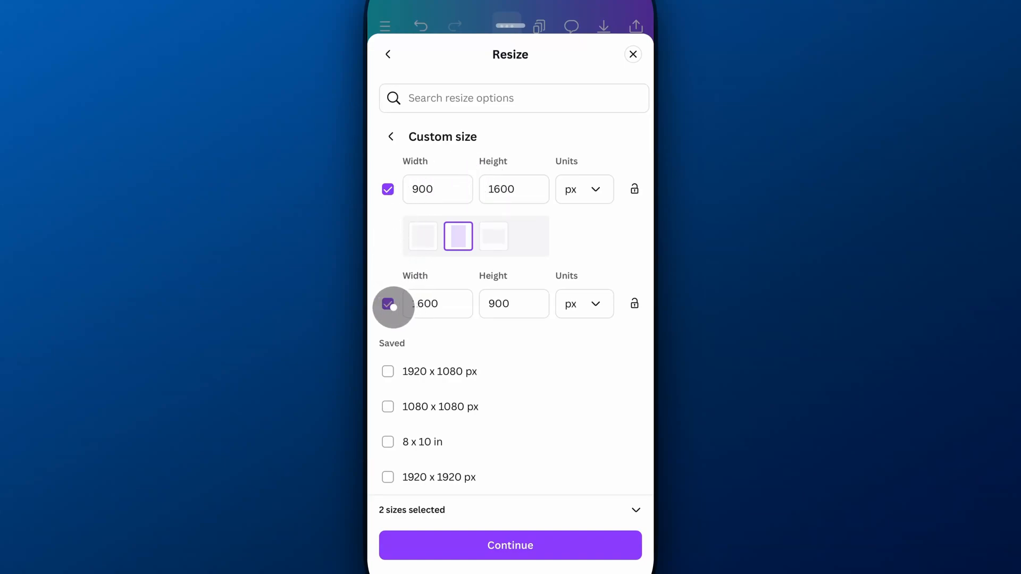
{"action": "left_click", "coordinate": [387, 304]}
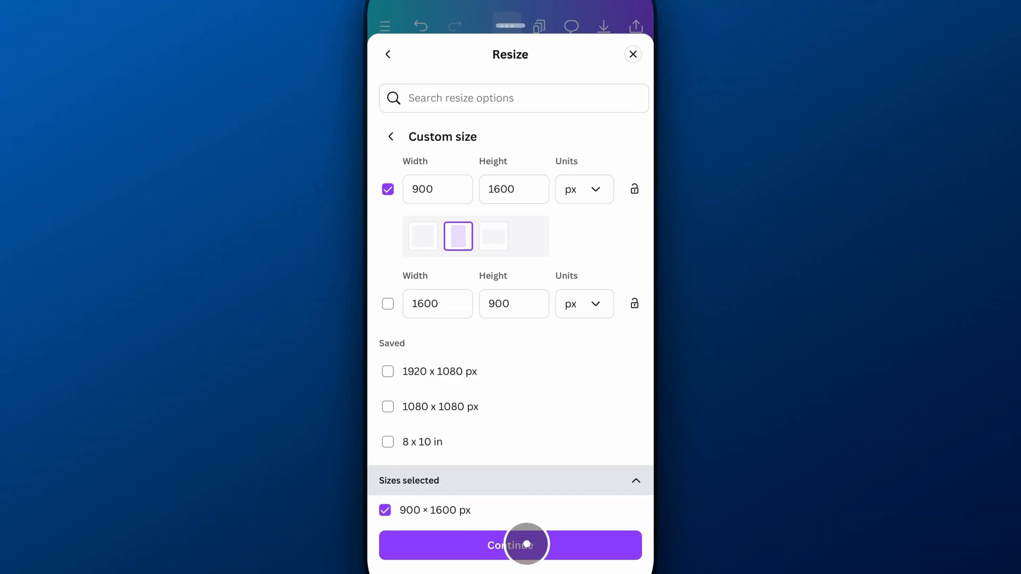
Step: Preview the 900 × 1600 size and confirm Copy & resize to create the portrait copy
{"action": "left_click", "coordinate": [511, 545]}
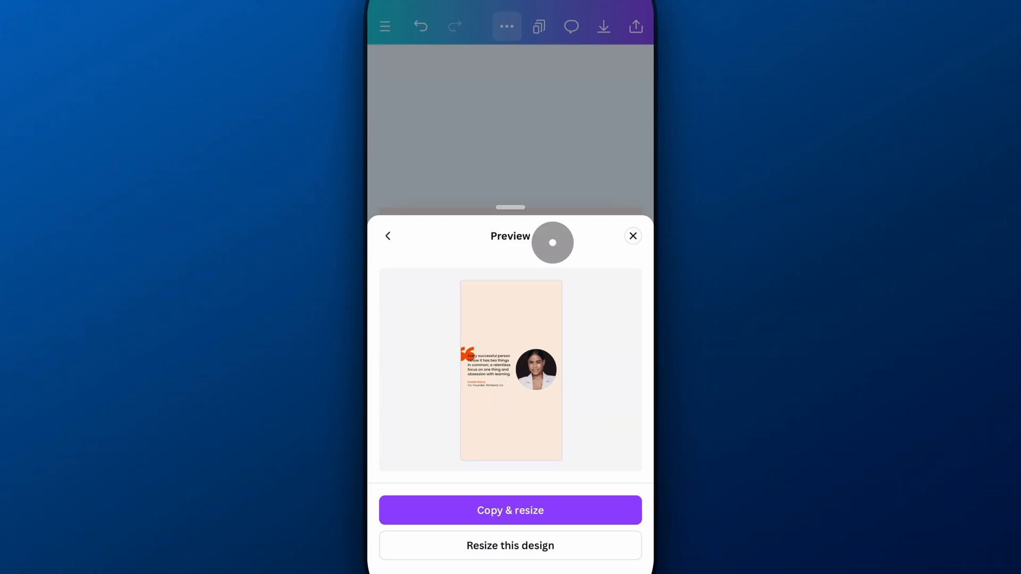
{"action": "left_click", "coordinate": [510, 511]}
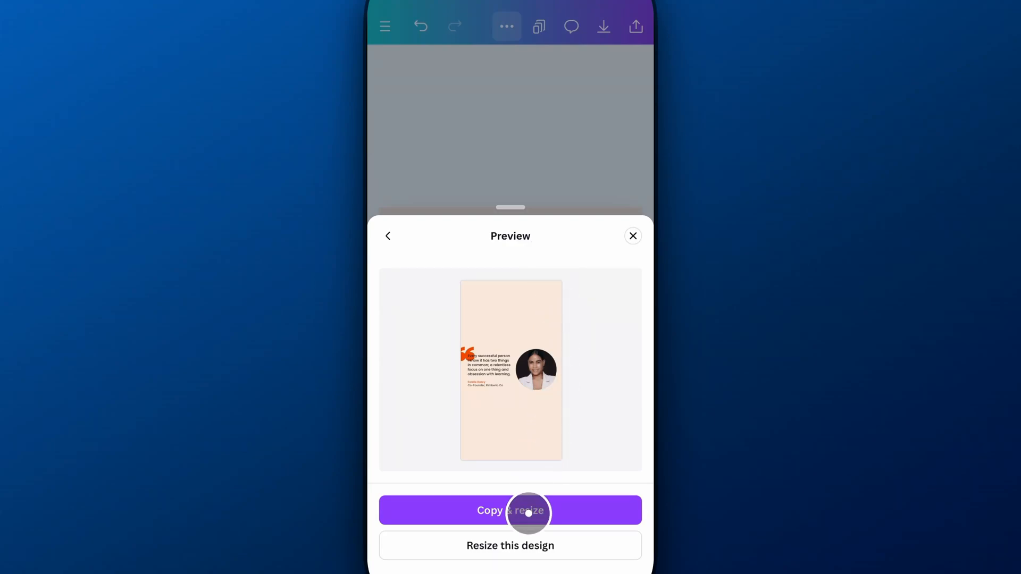
{"action": "mouse_move", "coordinate": [549, 546]}
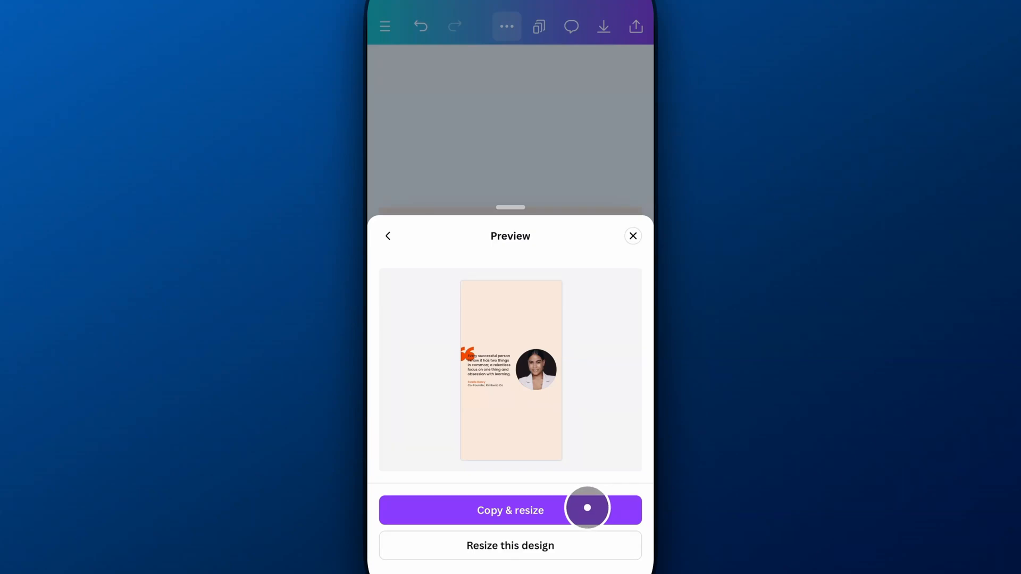
{"action": "left_click", "coordinate": [510, 510]}
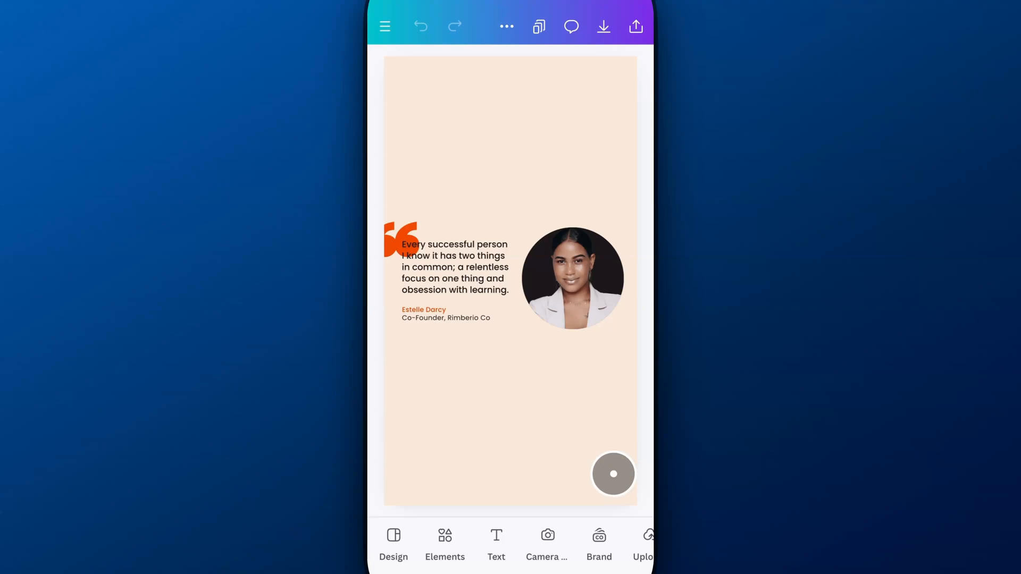
{"action": "left_click", "coordinate": [573, 278]}
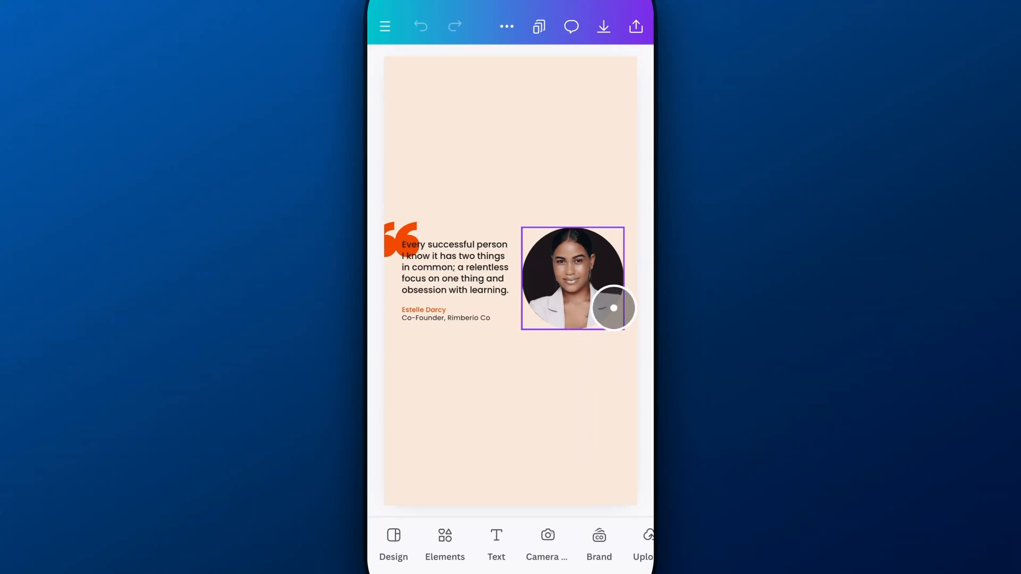
{"action": "left_click", "coordinate": [573, 279]}
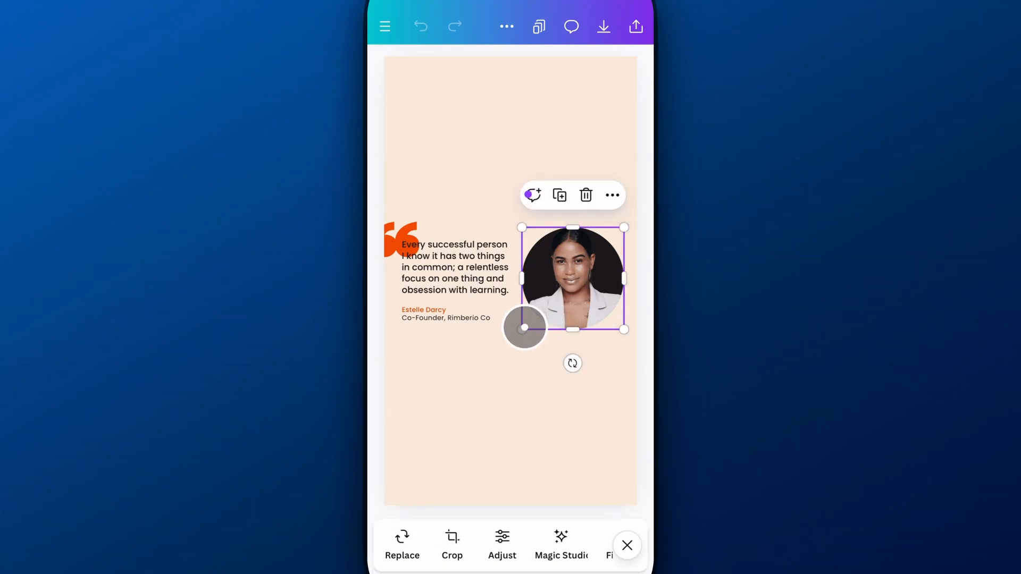
{"action": "left_click_drag", "start_coordinate": [524, 329], "coordinate": [468, 386]}
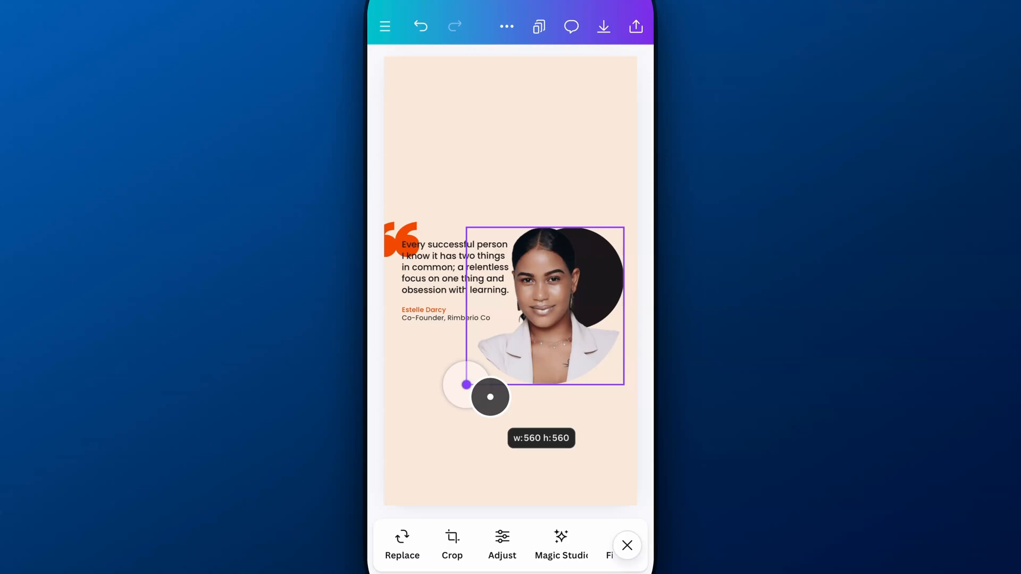
{"action": "left_click_drag", "start_coordinate": [468, 385], "coordinate": [523, 330]}
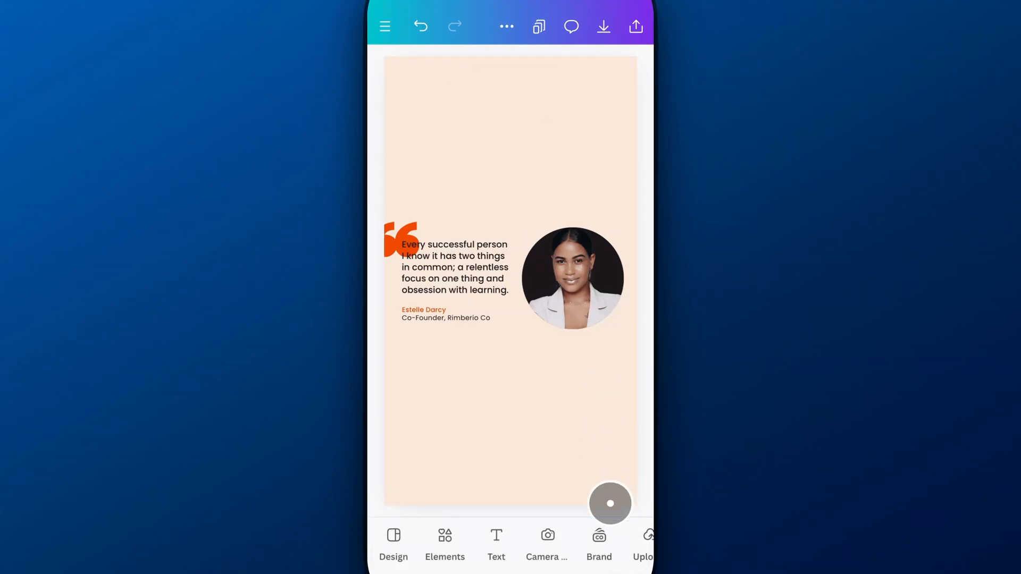
Step: Select both the photo and dark circle layers from the Layers list
{"action": "left_click", "coordinate": [573, 278]}
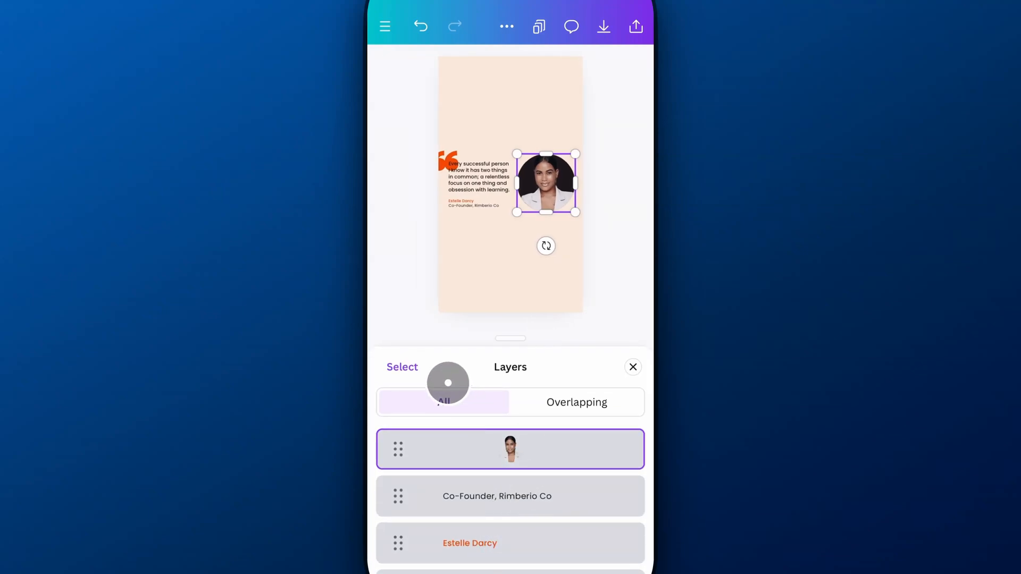
{"action": "left_click", "coordinate": [511, 450]}
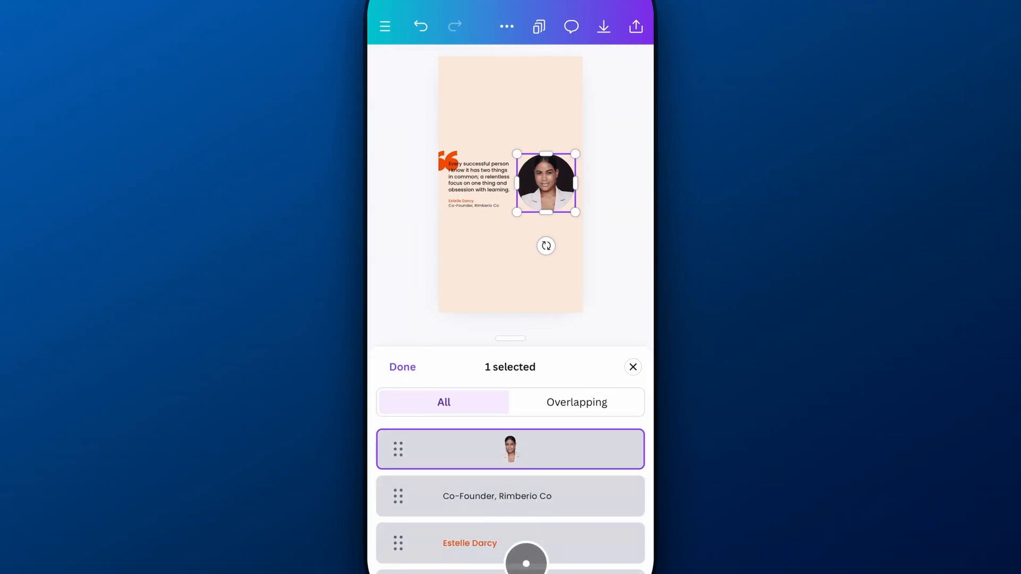
{"action": "scroll", "scroll_direction": "down", "scroll_amount": 3}
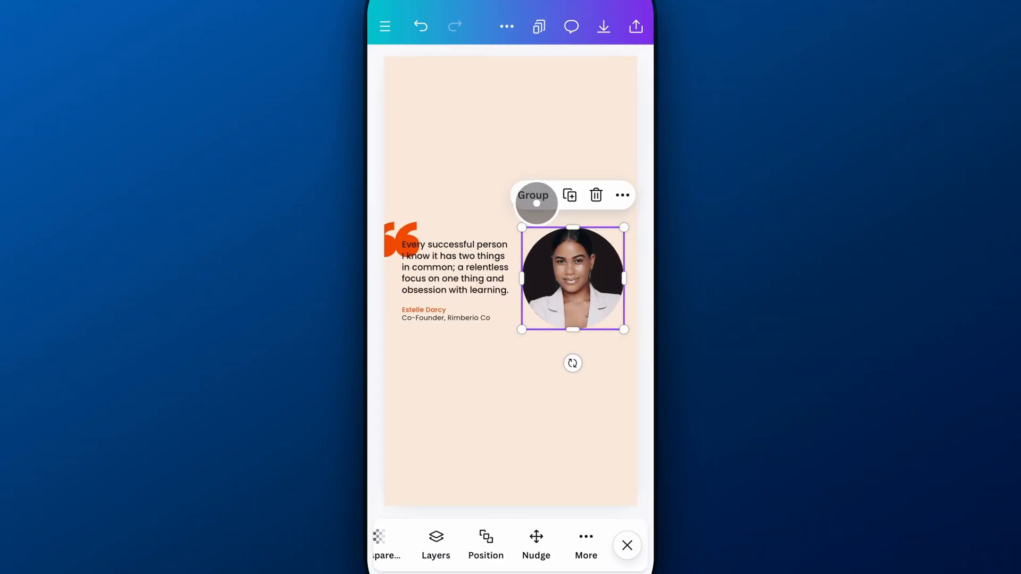
Step: Group the photo with its circle, enlarge it, and move it to the top centre
{"action": "left_click", "coordinate": [533, 195]}
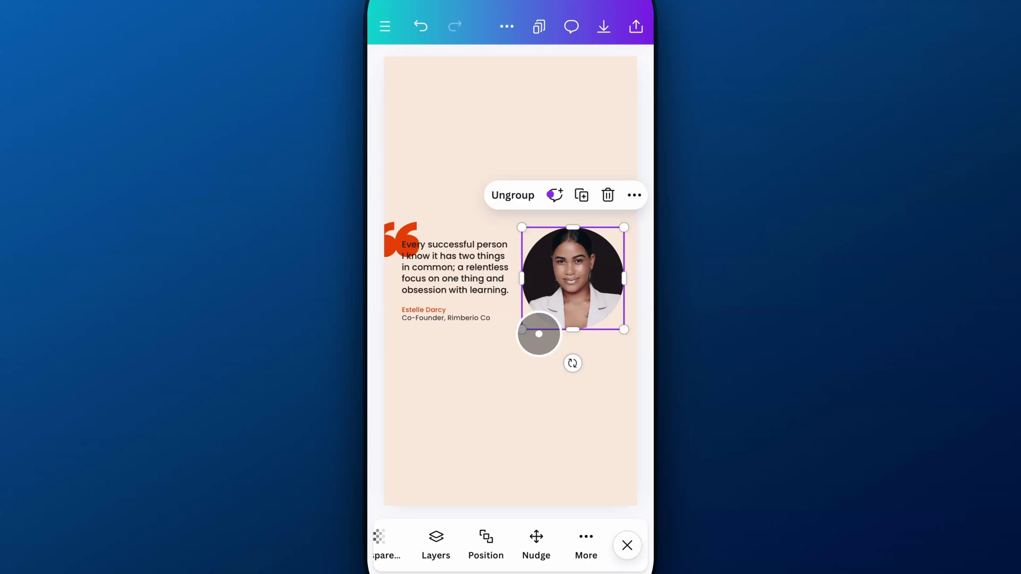
{"action": "left_click_drag", "start_coordinate": [624, 328], "coordinate": [469, 410]}
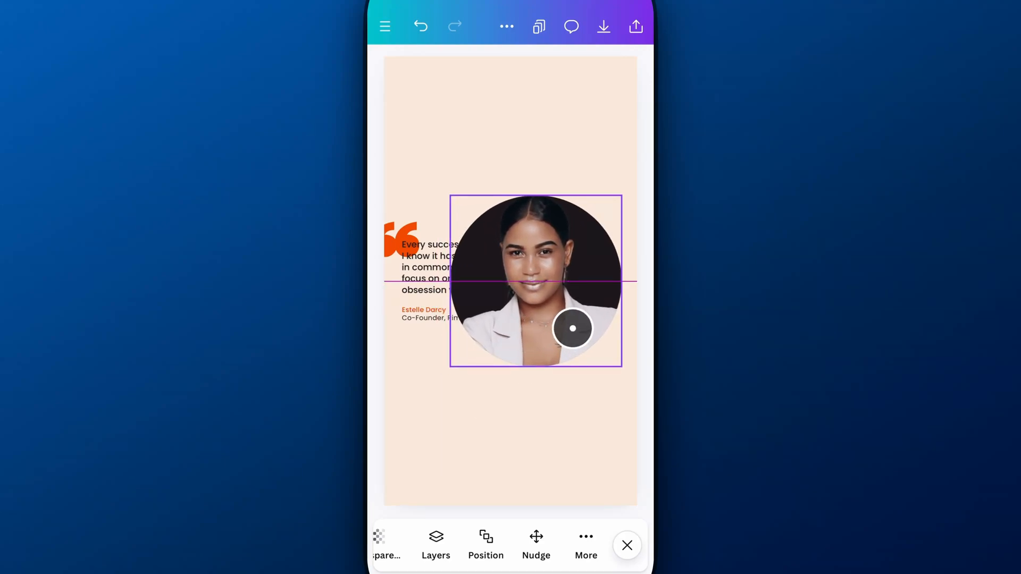
{"action": "left_click_drag", "start_coordinate": [572, 328], "coordinate": [550, 212]}
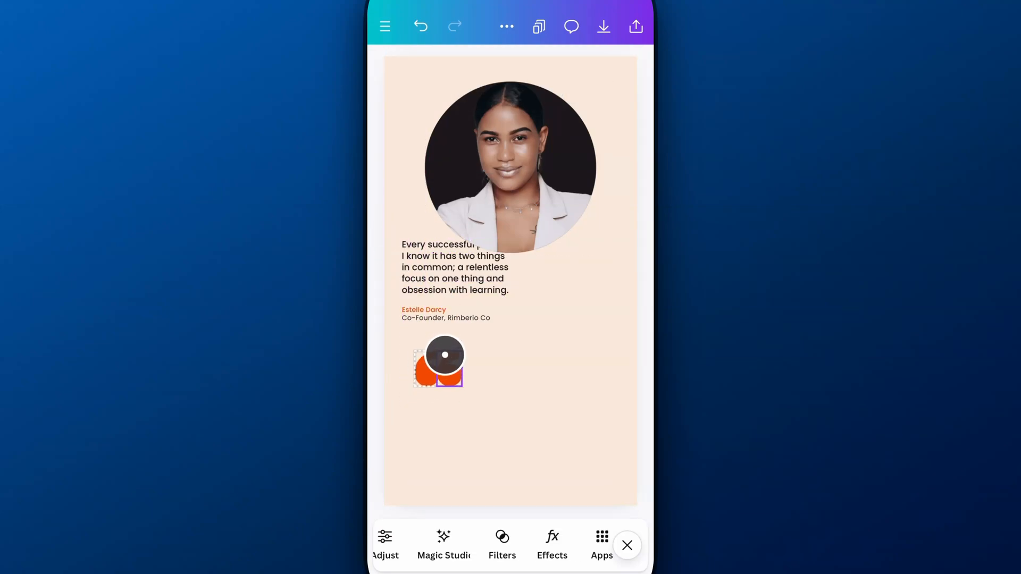
Step: Enlarge the quote text and the orange quote mark beneath the photo
{"action": "left_click", "coordinate": [448, 267]}
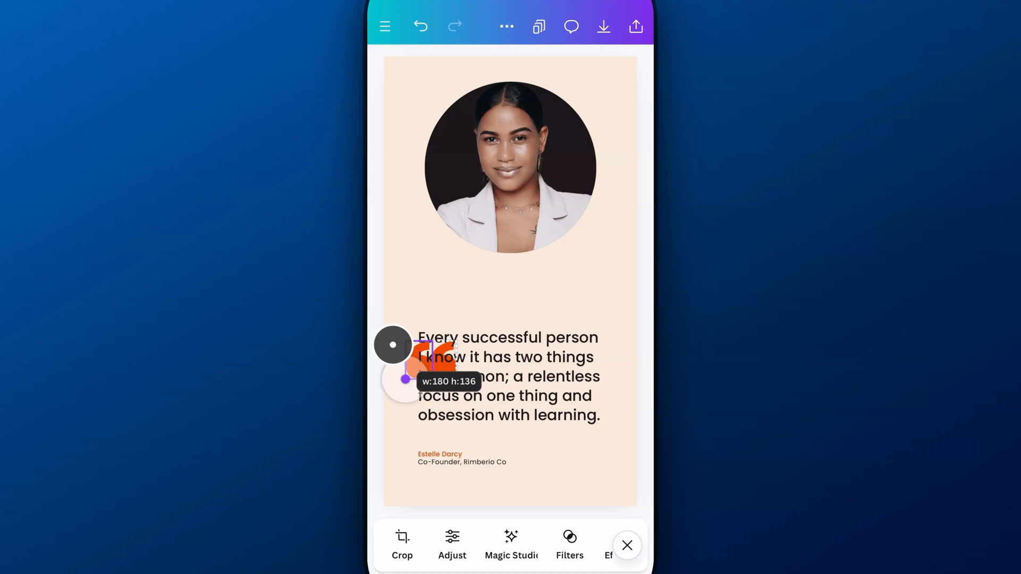
{"action": "left_click_drag", "start_coordinate": [392, 346], "coordinate": [417, 363]}
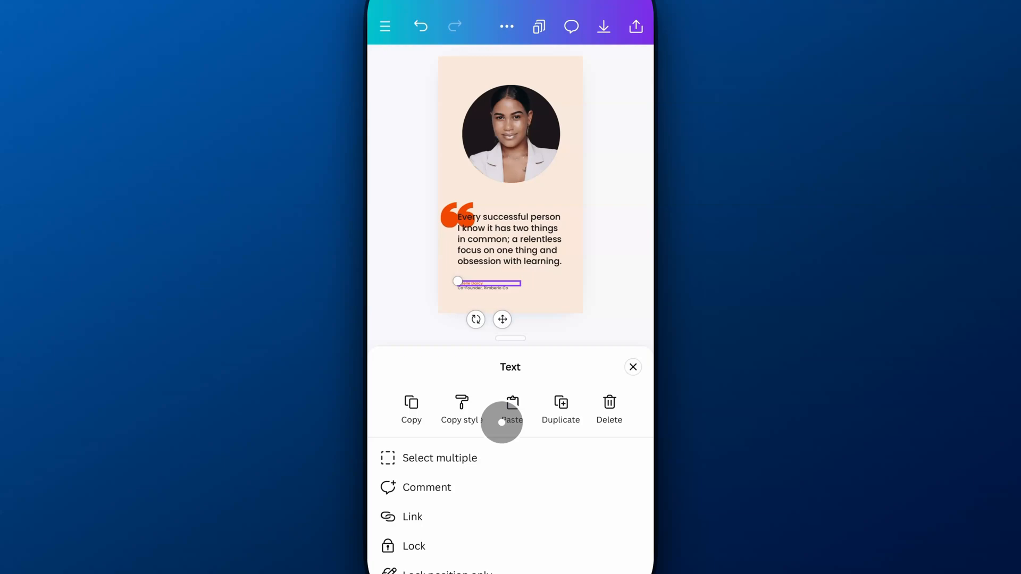
Step: Group the author's name and job title lines, then deselect to view the layout
{"action": "left_click", "coordinate": [440, 458]}
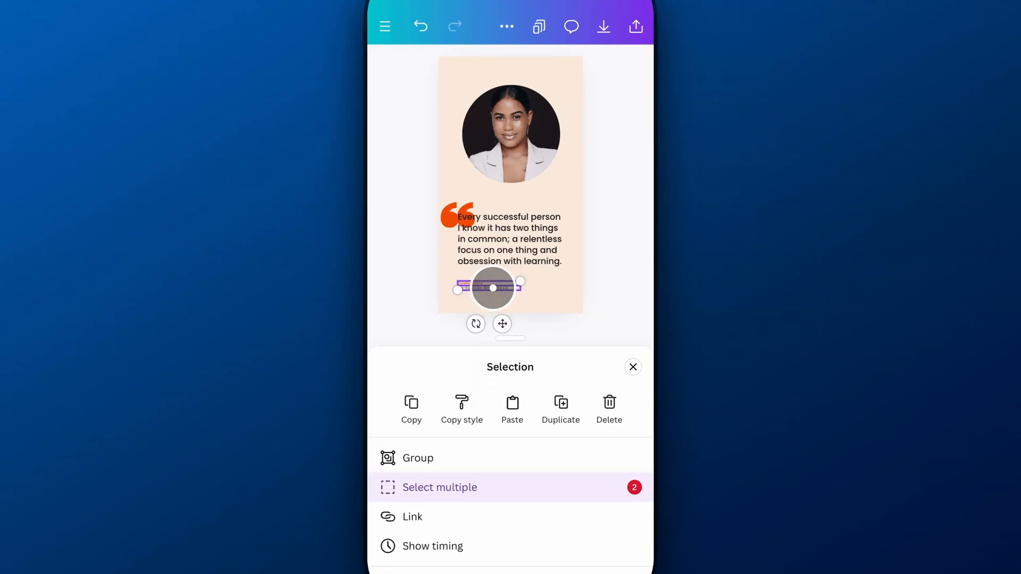
{"action": "left_click", "coordinate": [418, 458]}
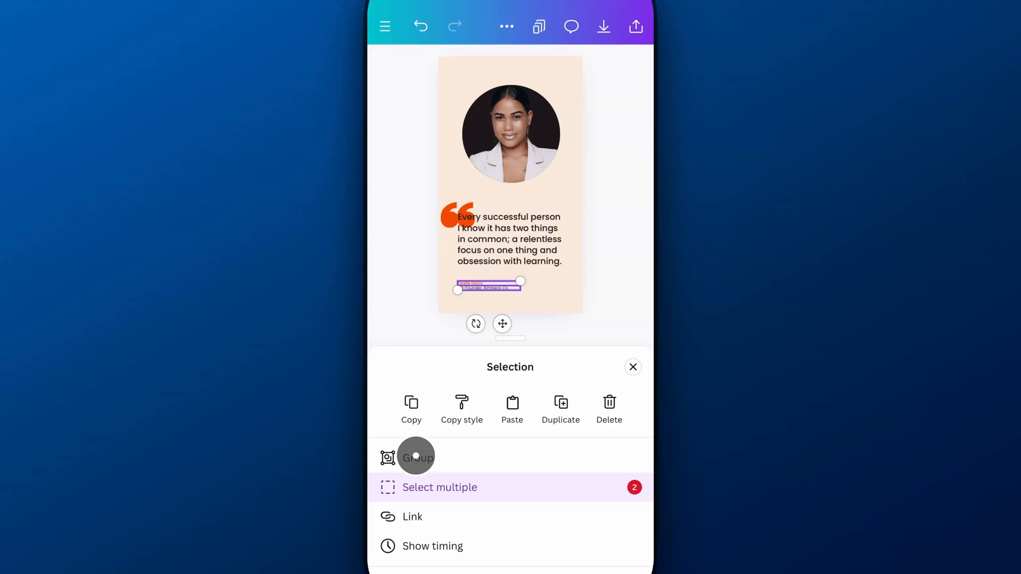
{"action": "left_click", "coordinate": [416, 456]}
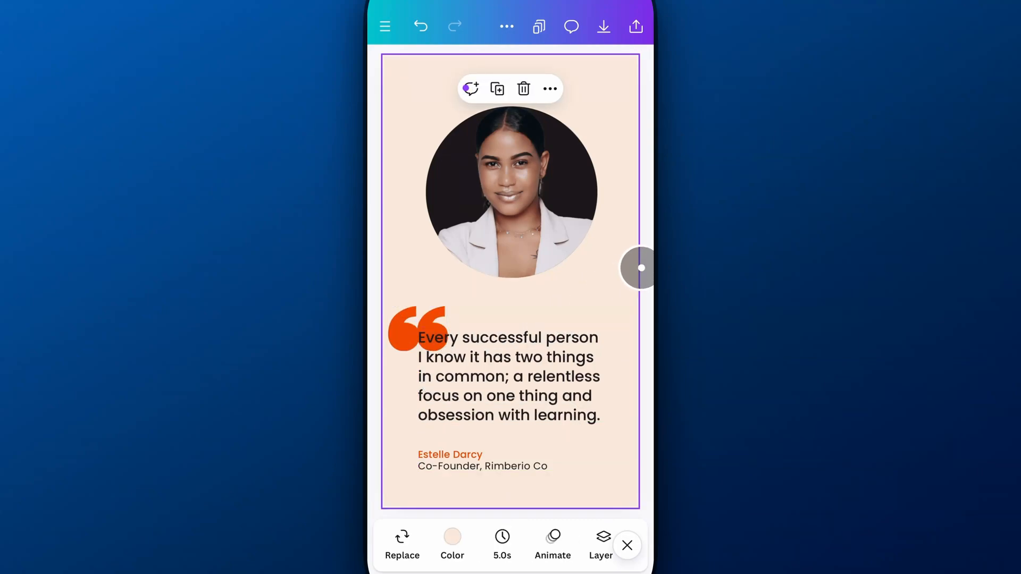
{"action": "left_click", "coordinate": [627, 546]}
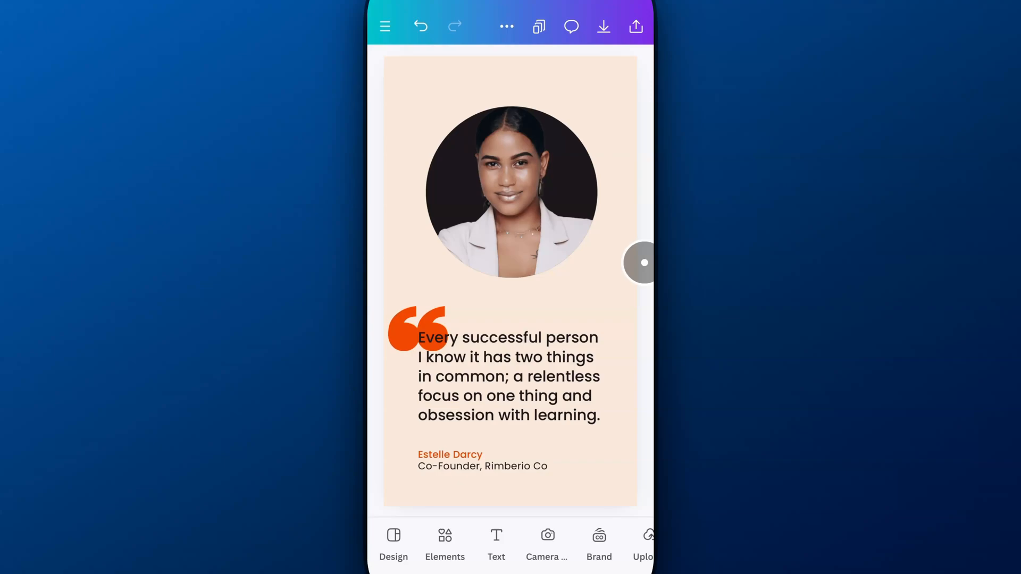